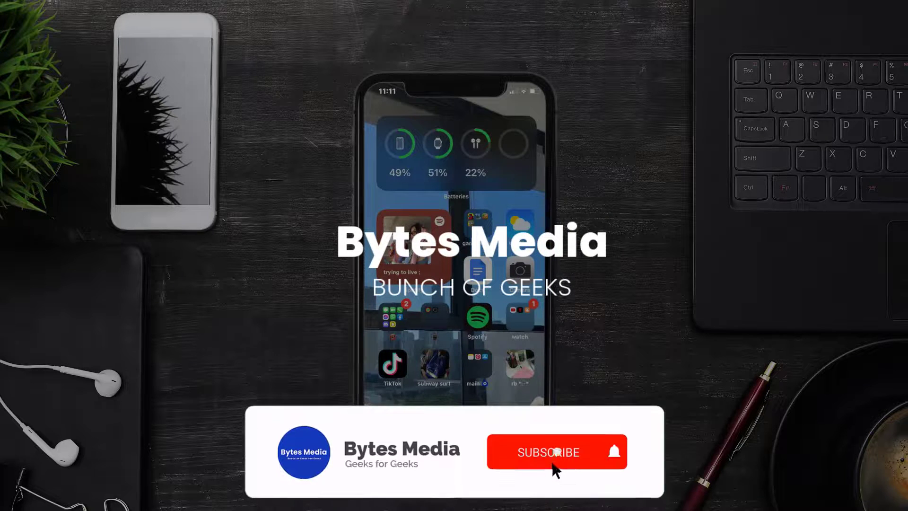
Search the App Store for 'betterment' and start the update for Betterment Invest & Save.
{"action": "left_click", "coordinate": [548, 453]}
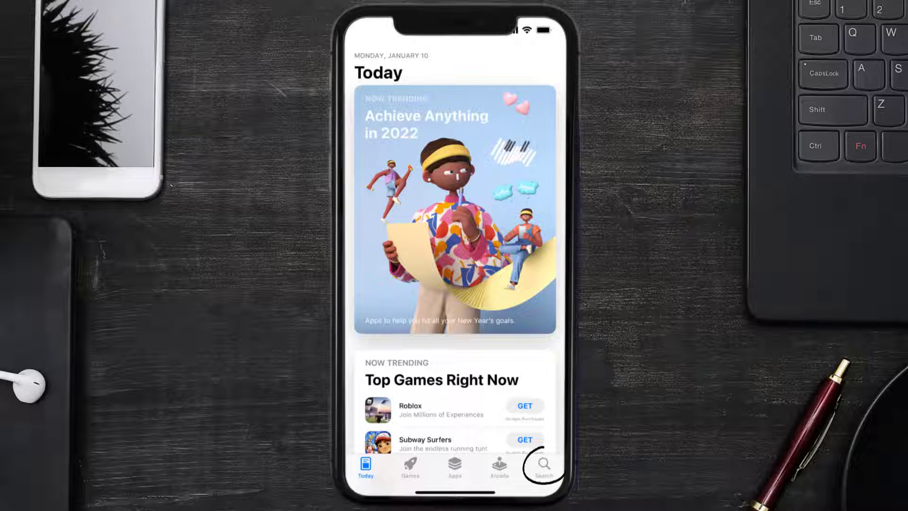
{"action": "left_click", "coordinate": [541, 466]}
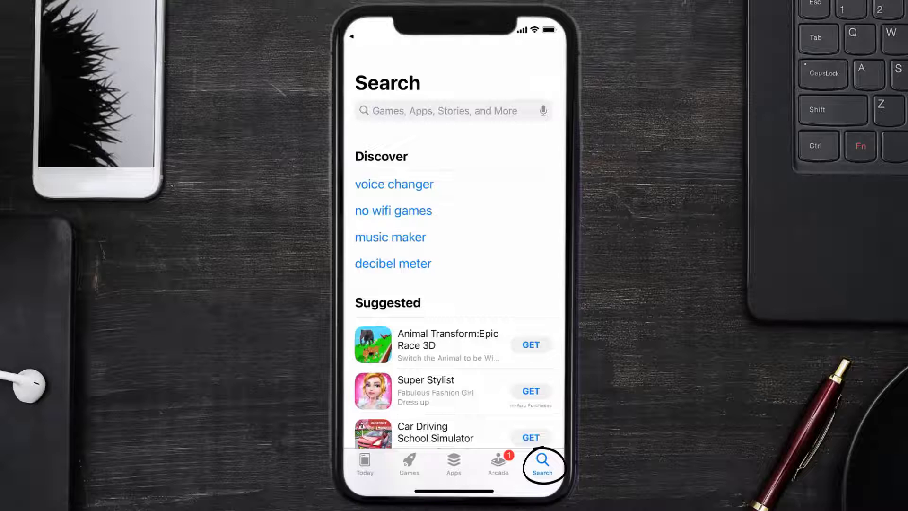
{"action": "type", "text": "betterment"}
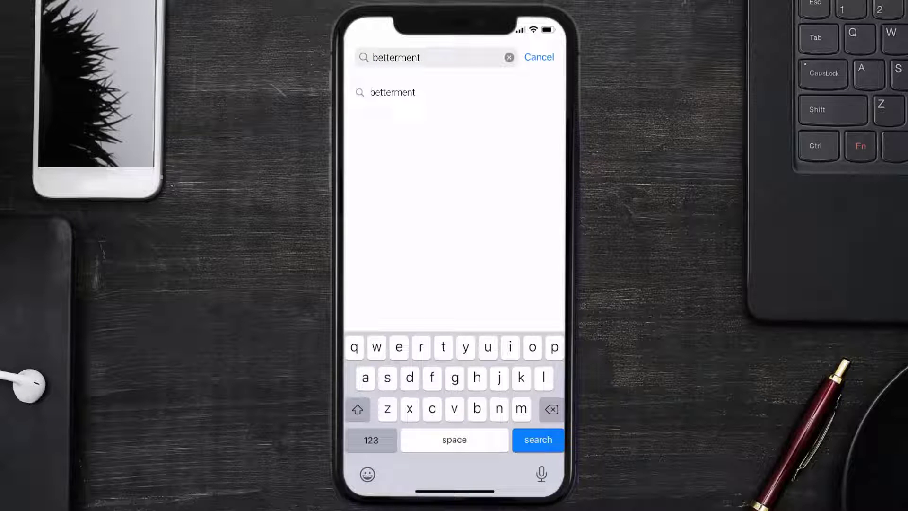
{"action": "left_click", "coordinate": [537, 440]}
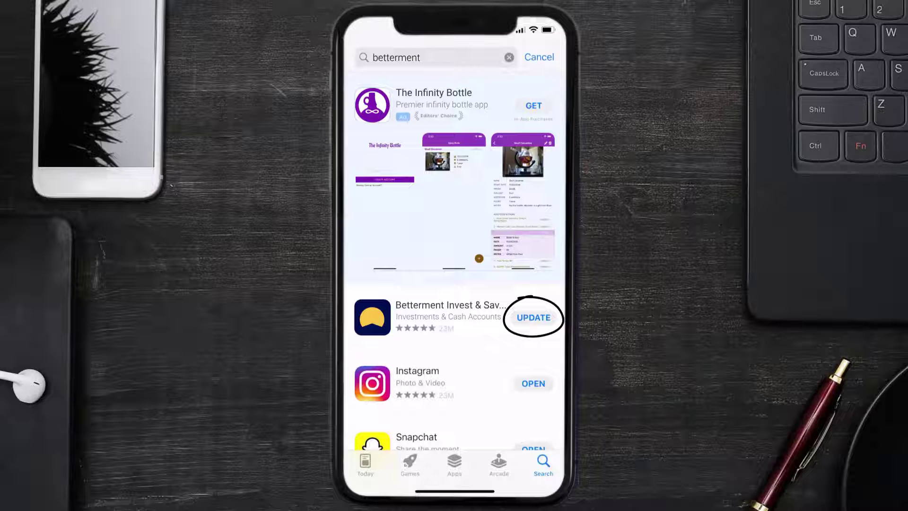
{"action": "left_click", "coordinate": [533, 318]}
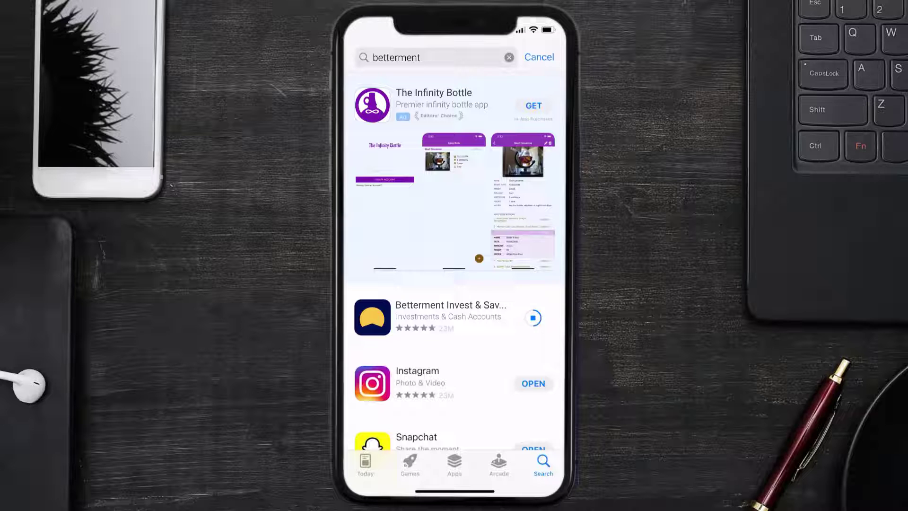
{"action": "type", "text": "ap"}
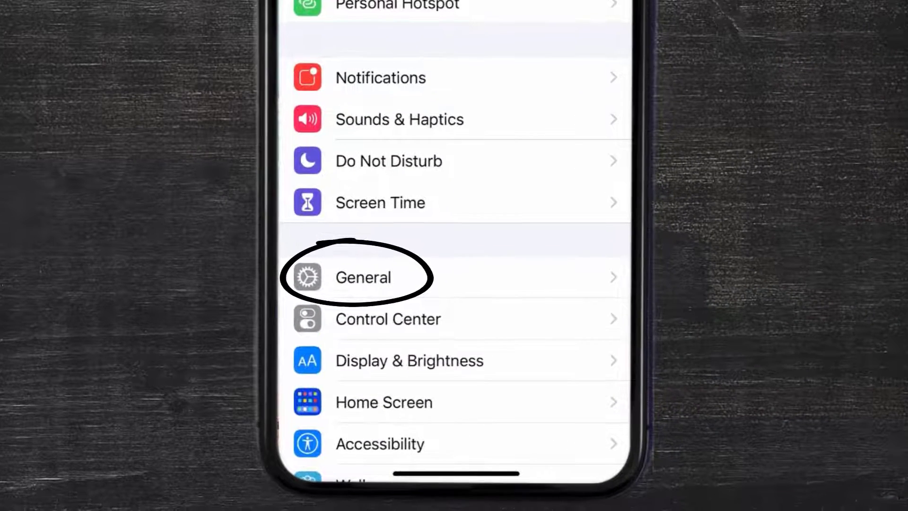
Navigate Settings > General > iPhone Storage to Betterment's storage detail page.
{"action": "left_click", "coordinate": [363, 277]}
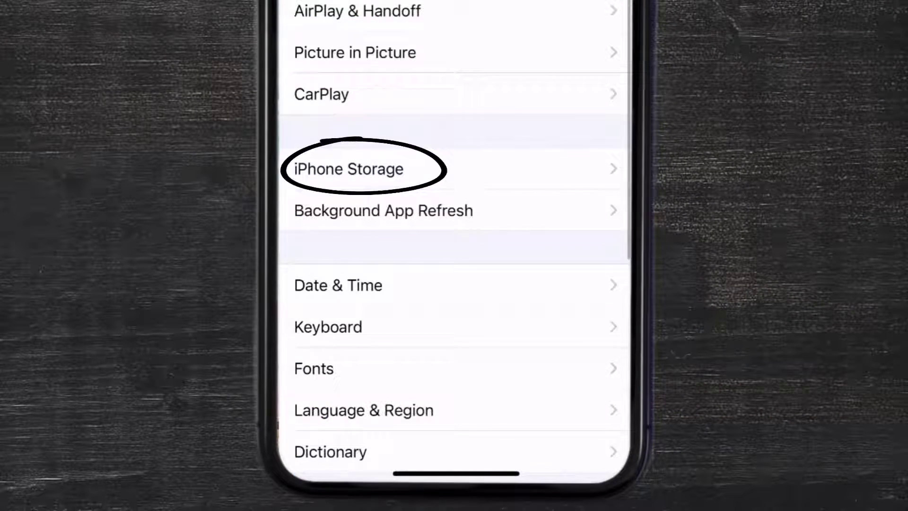
{"action": "left_click", "coordinate": [347, 168]}
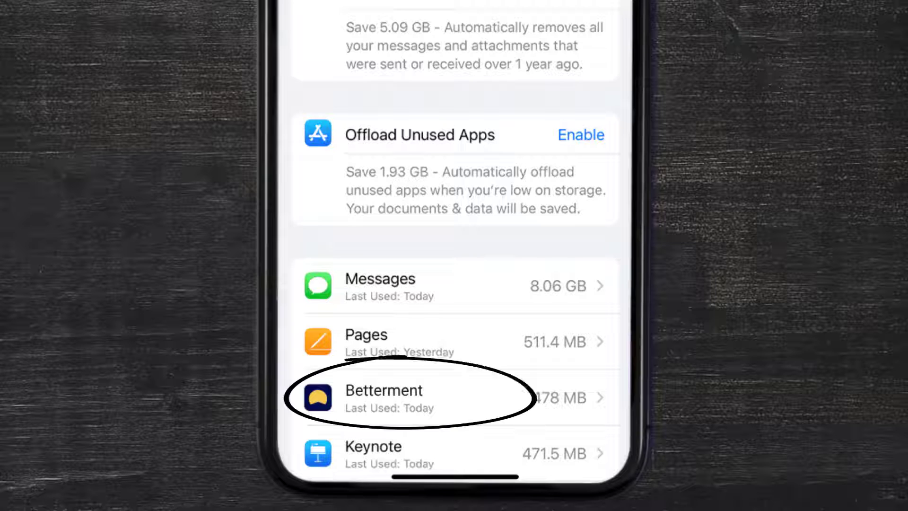
{"action": "left_click", "coordinate": [393, 398]}
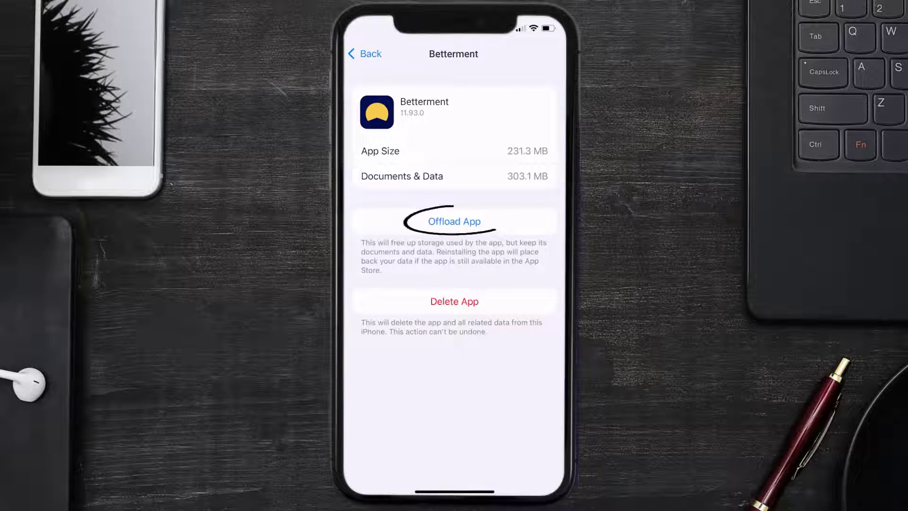
Offload Betterment keeping its data, reinstall it, then delete the app and its data.
{"action": "left_click", "coordinate": [454, 221]}
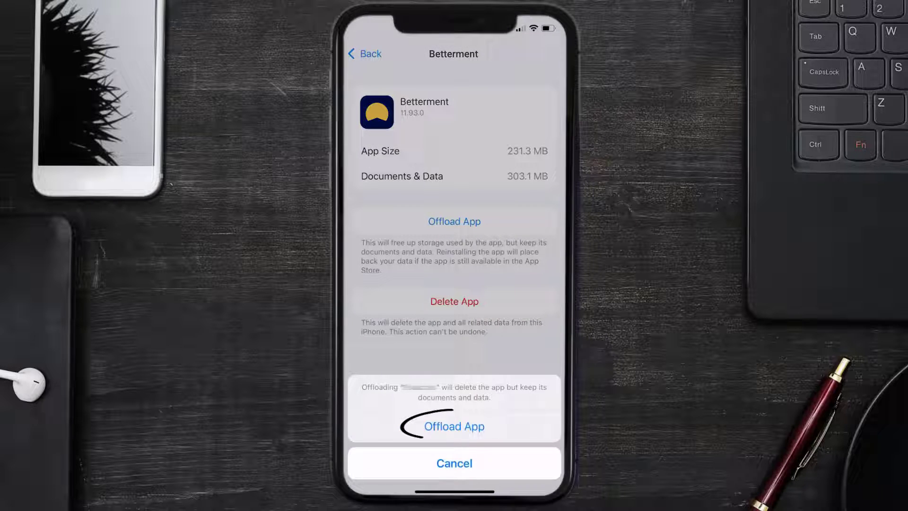
{"action": "left_click", "coordinate": [454, 426]}
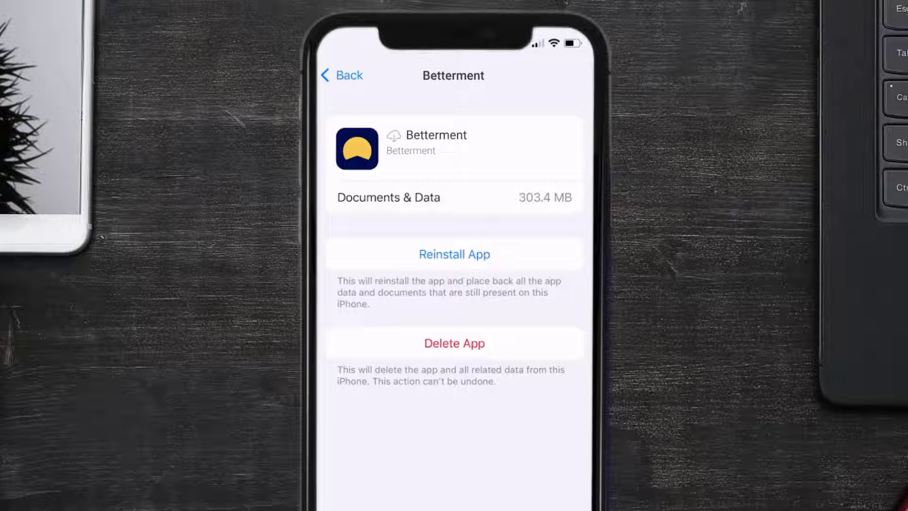
{"action": "left_click", "coordinate": [454, 254]}
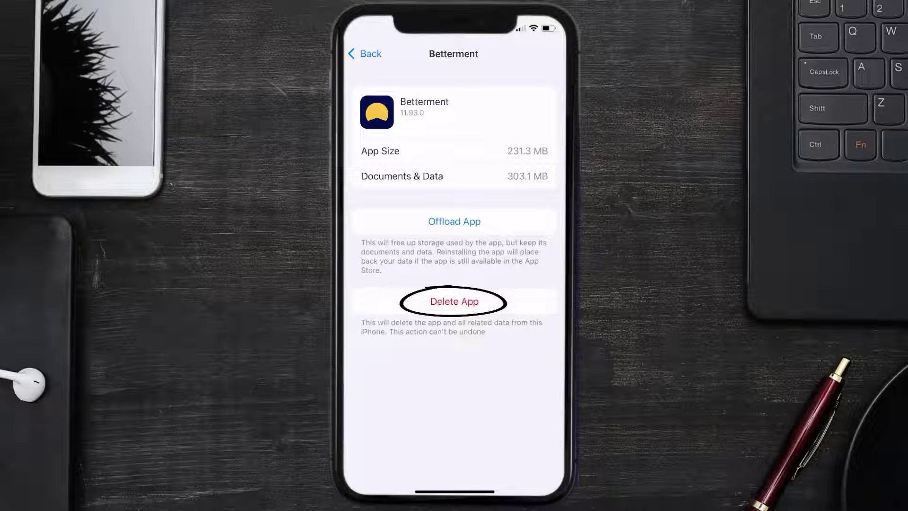
{"action": "left_click", "coordinate": [453, 301]}
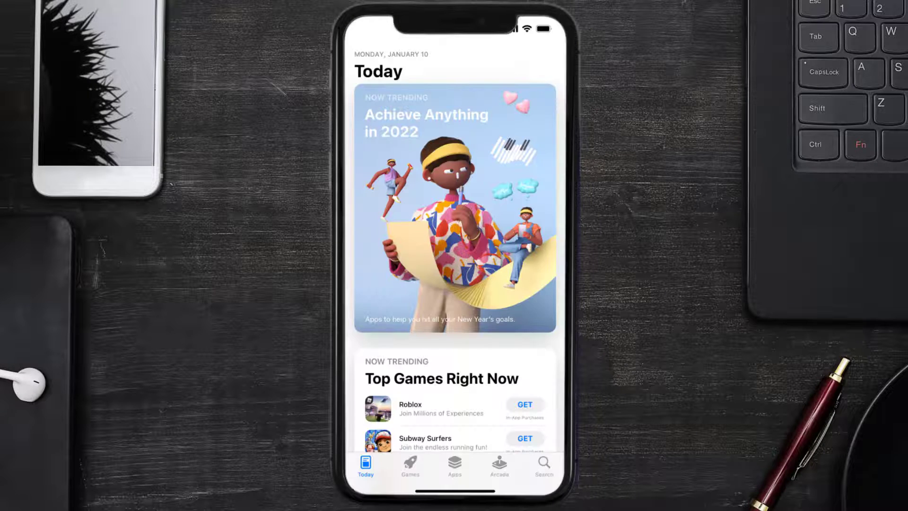
Search the App Store for 'betterment' and get Betterment Invest & Save again.
{"action": "left_click", "coordinate": [543, 464]}
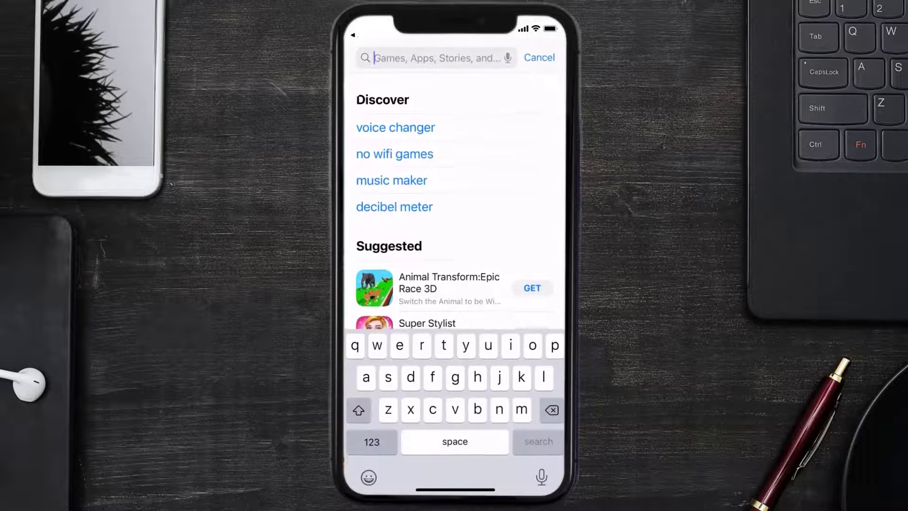
{"action": "type", "text": "betterment"}
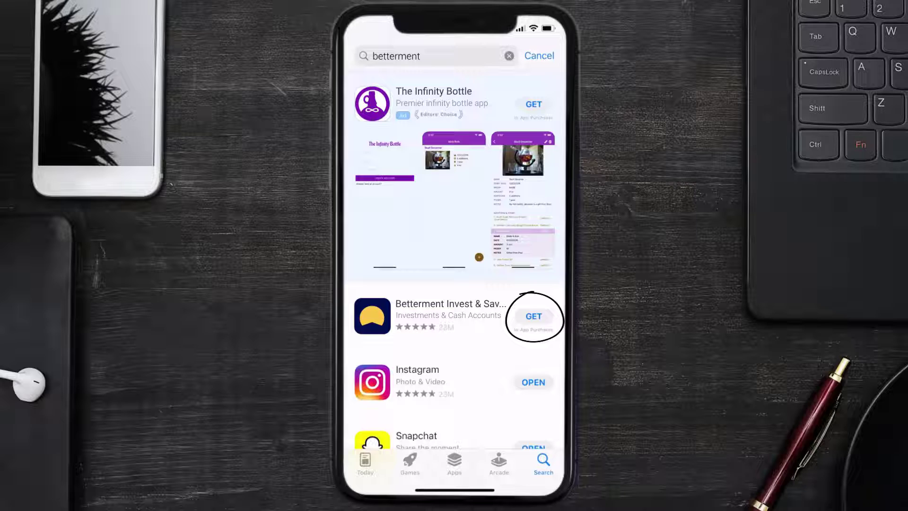
{"action": "left_click", "coordinate": [533, 317]}
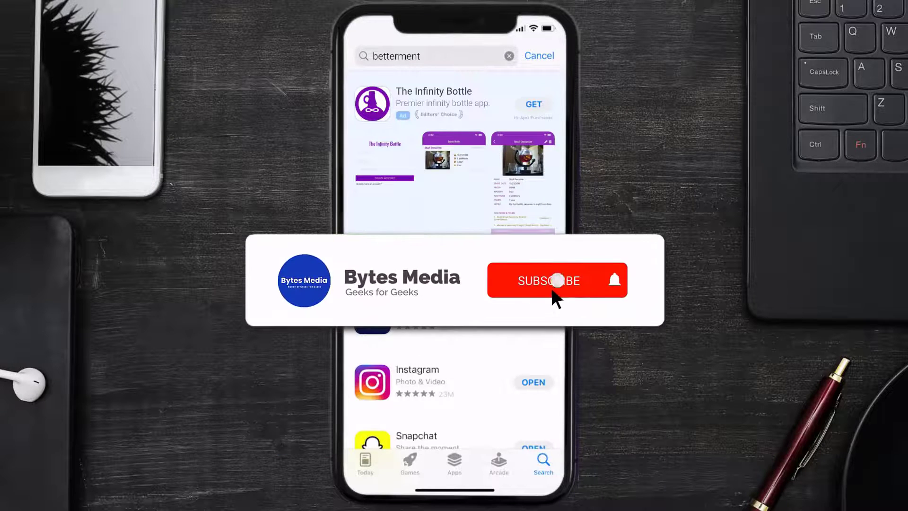
{"action": "left_click", "coordinate": [556, 280]}
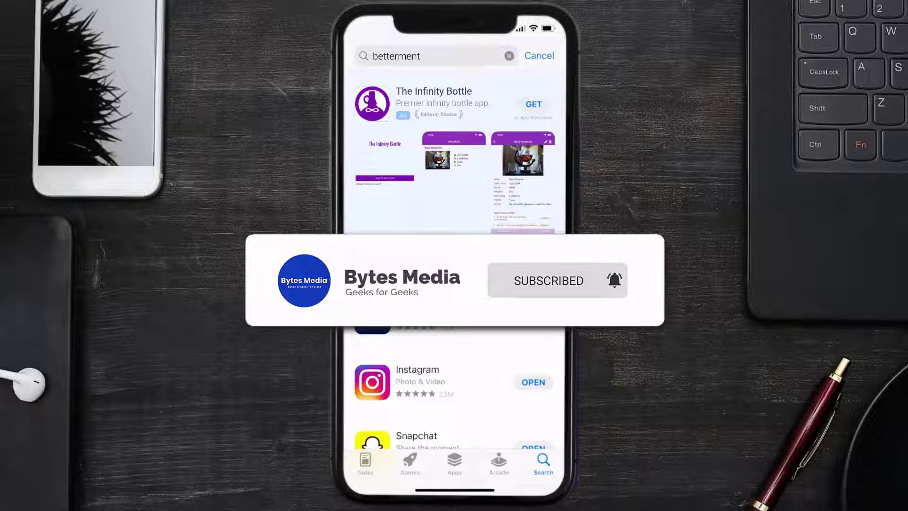